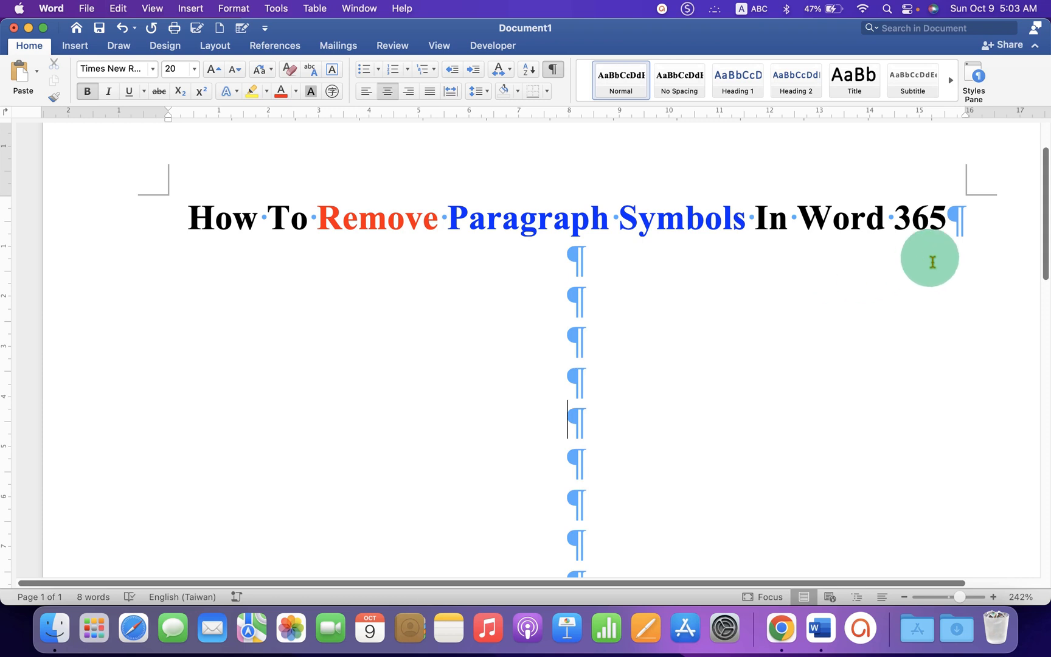
mouse_move(640, 316)
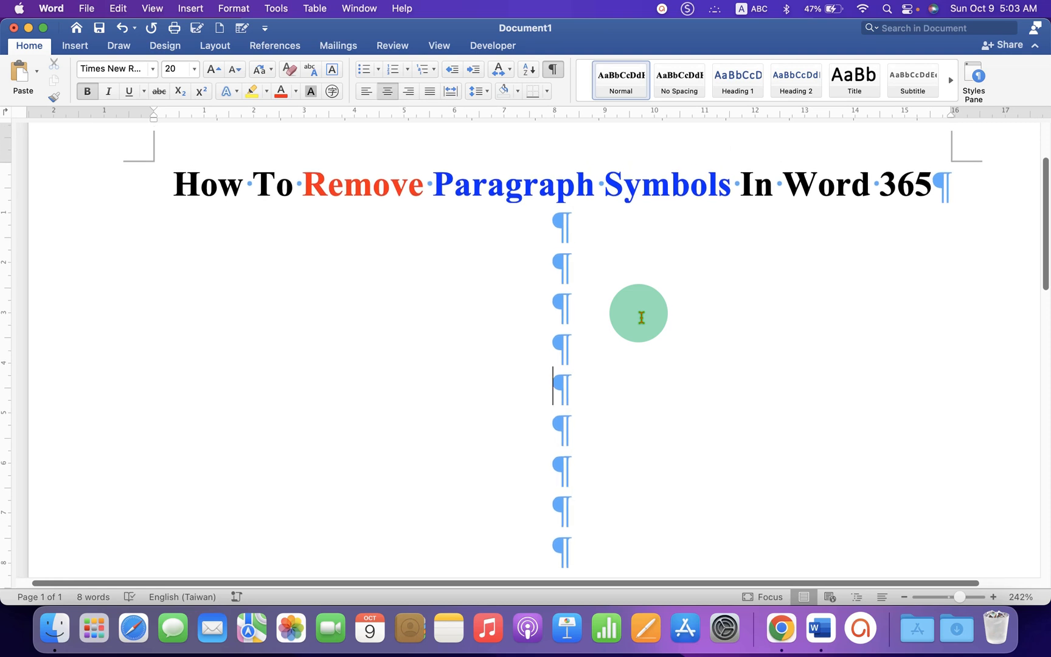
mouse_move(714, 342)
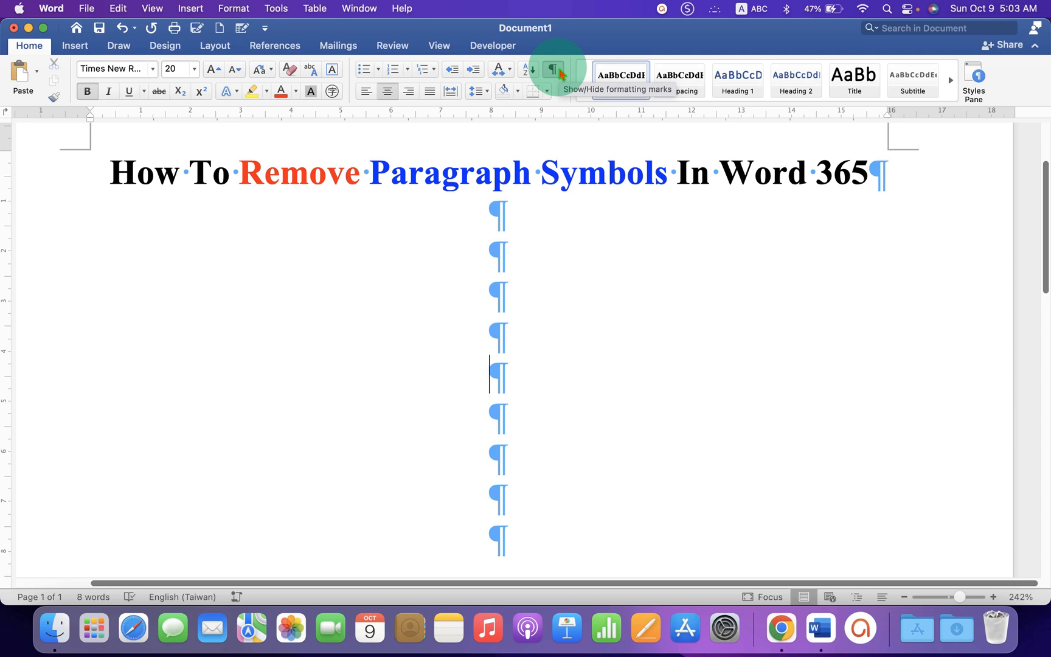
Toggle the Show/Hide ¶ button so paragraph marks and space dots end up hidden
click(551, 69)
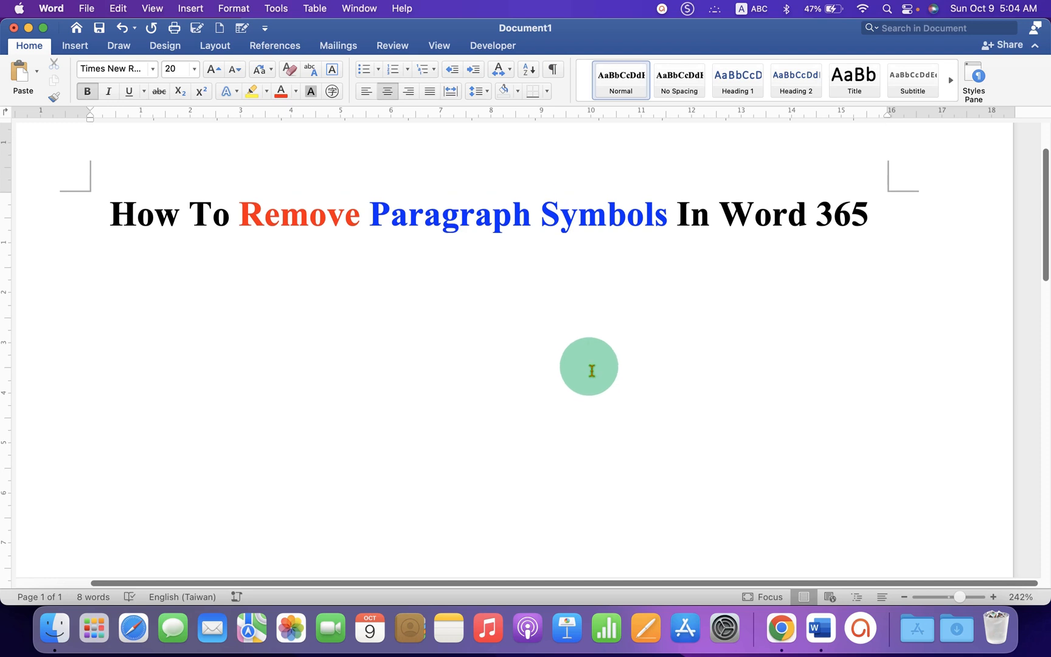
click(489, 416)
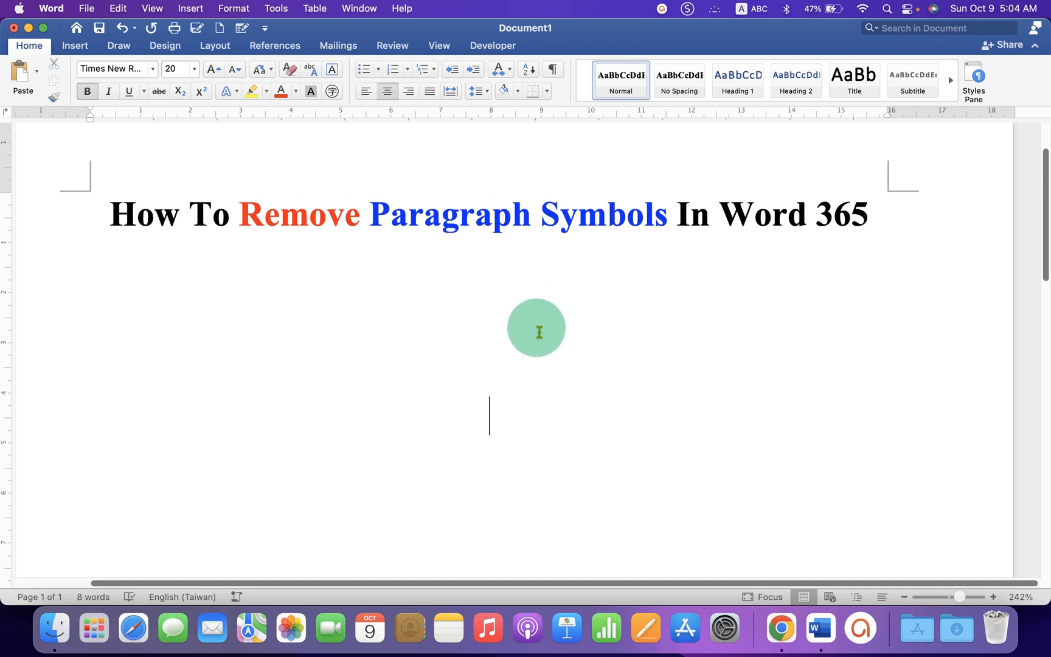
click(551, 70)
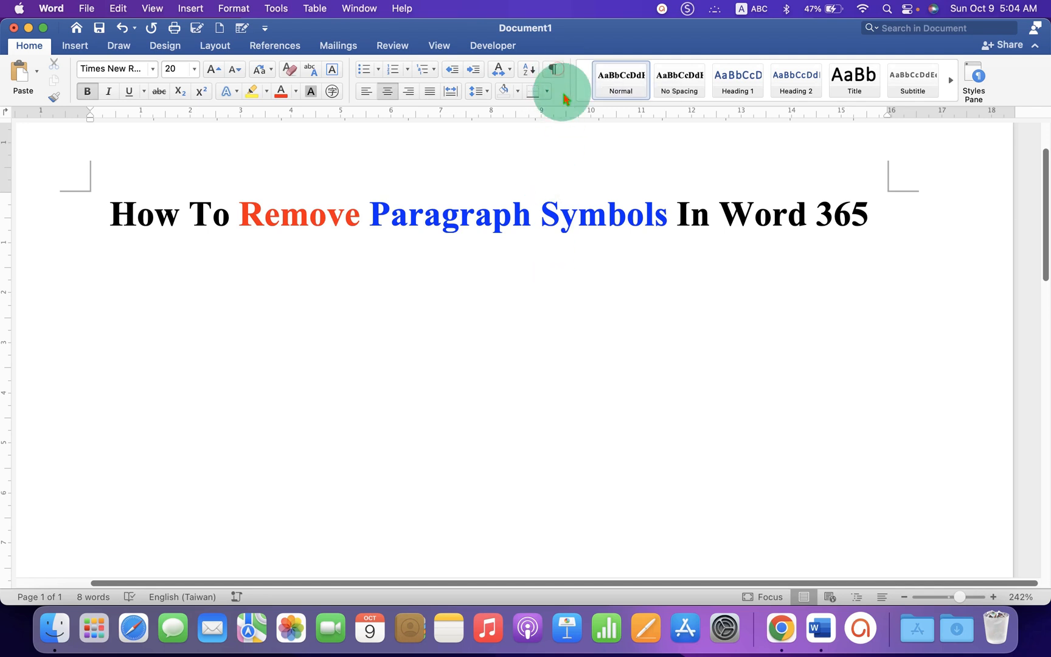
click(552, 69)
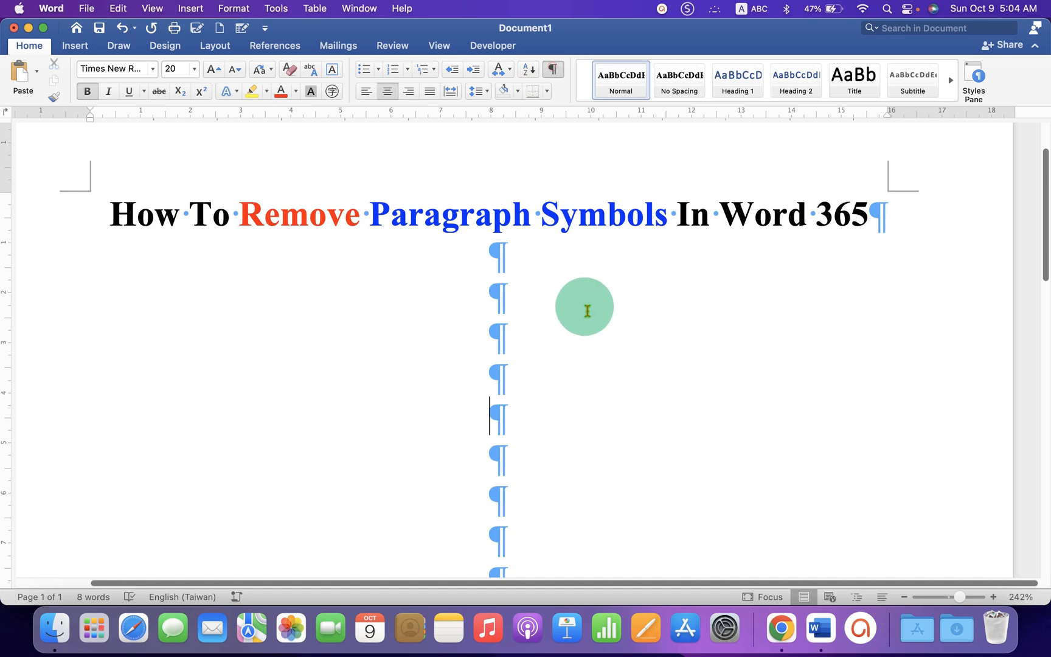
click(552, 69)
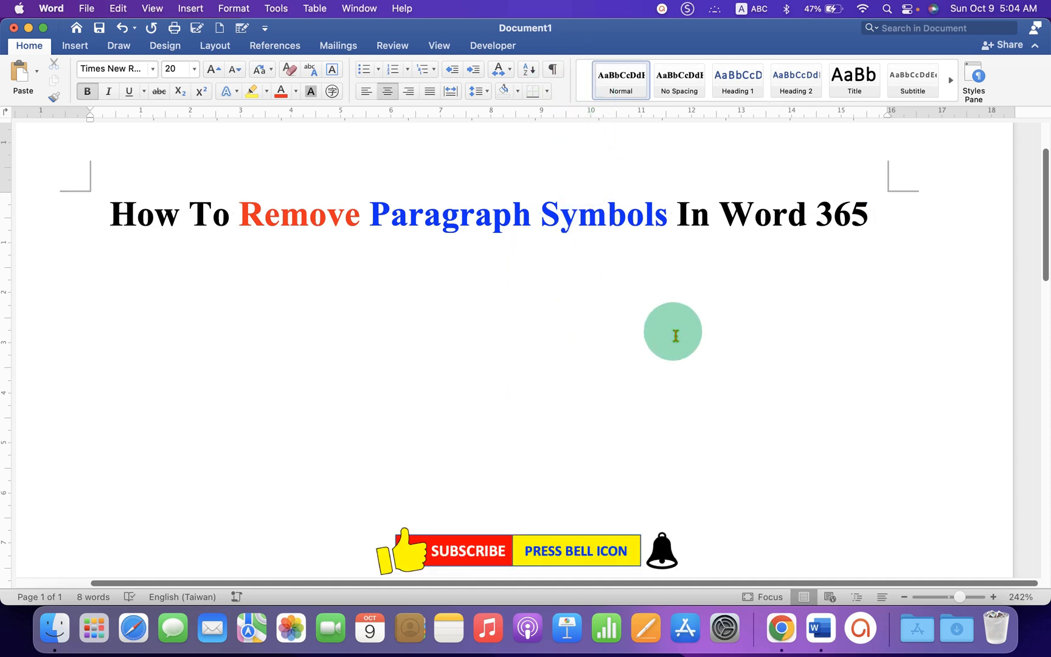
click(490, 415)
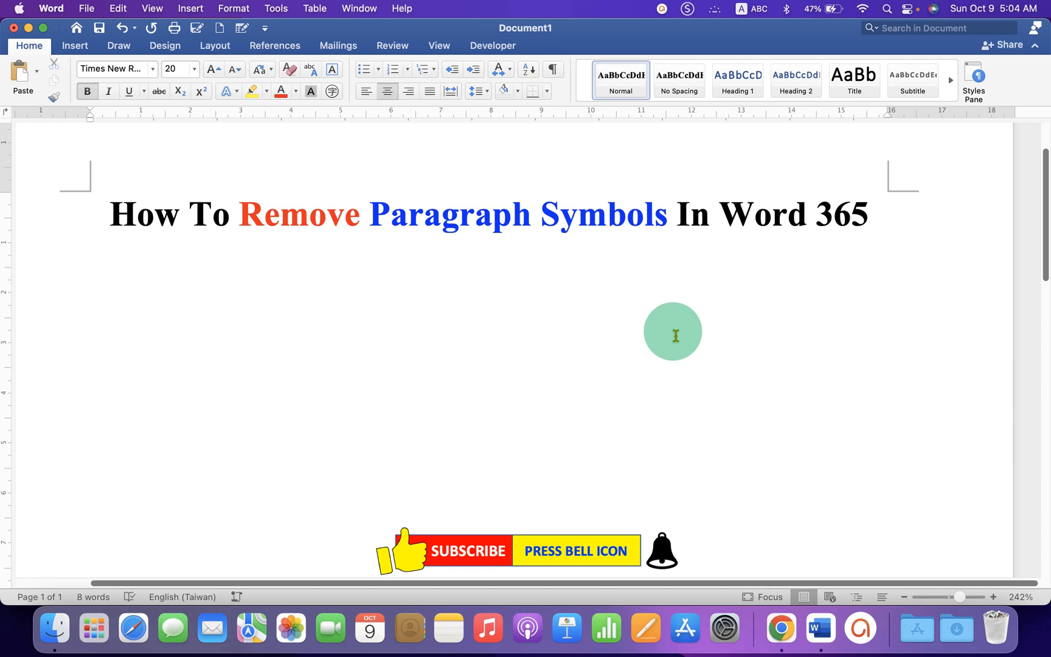
click(489, 416)
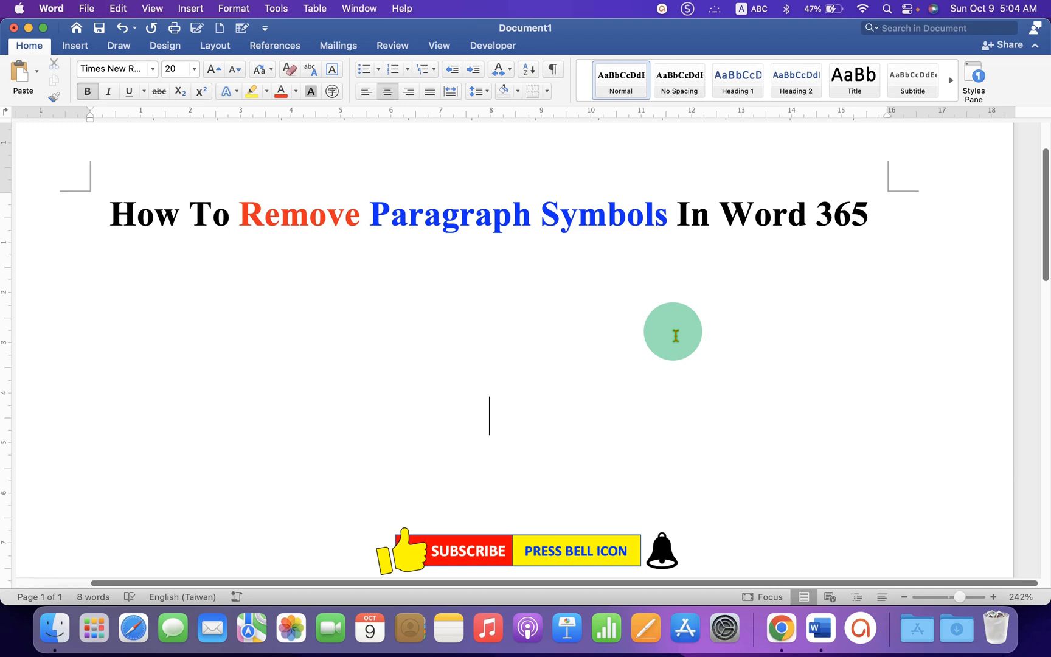